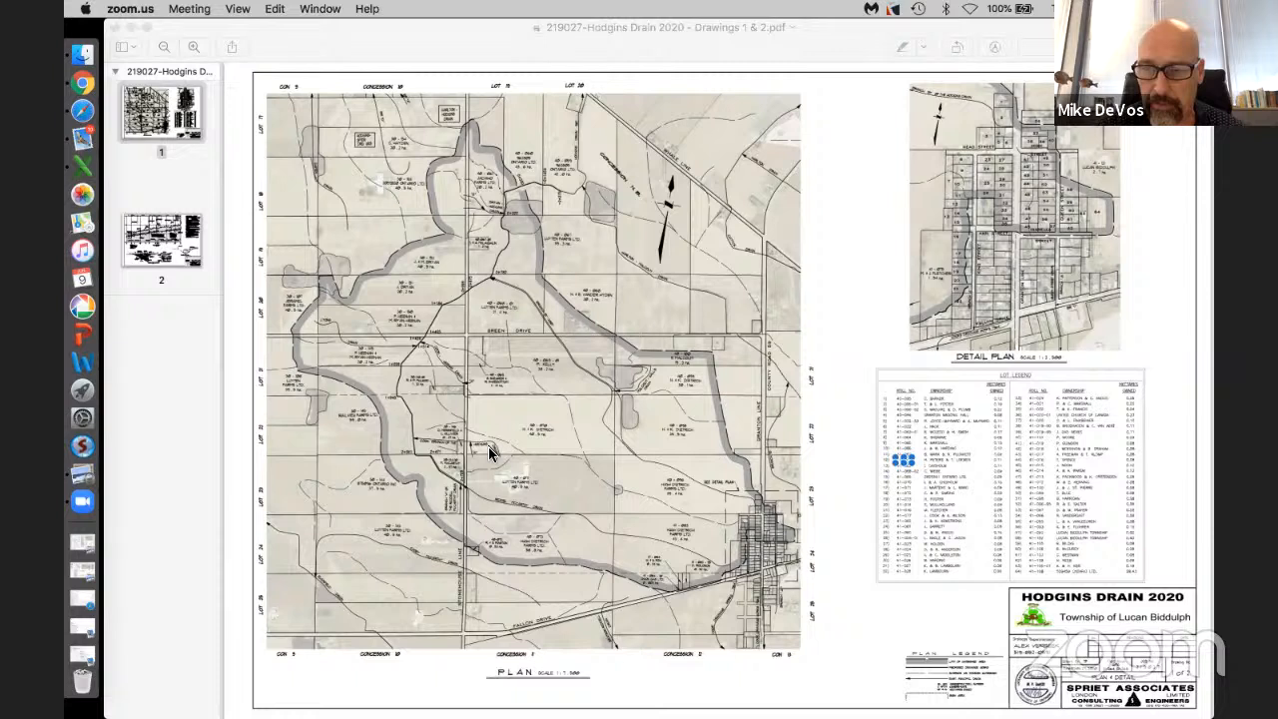
mouse_move(723, 612)
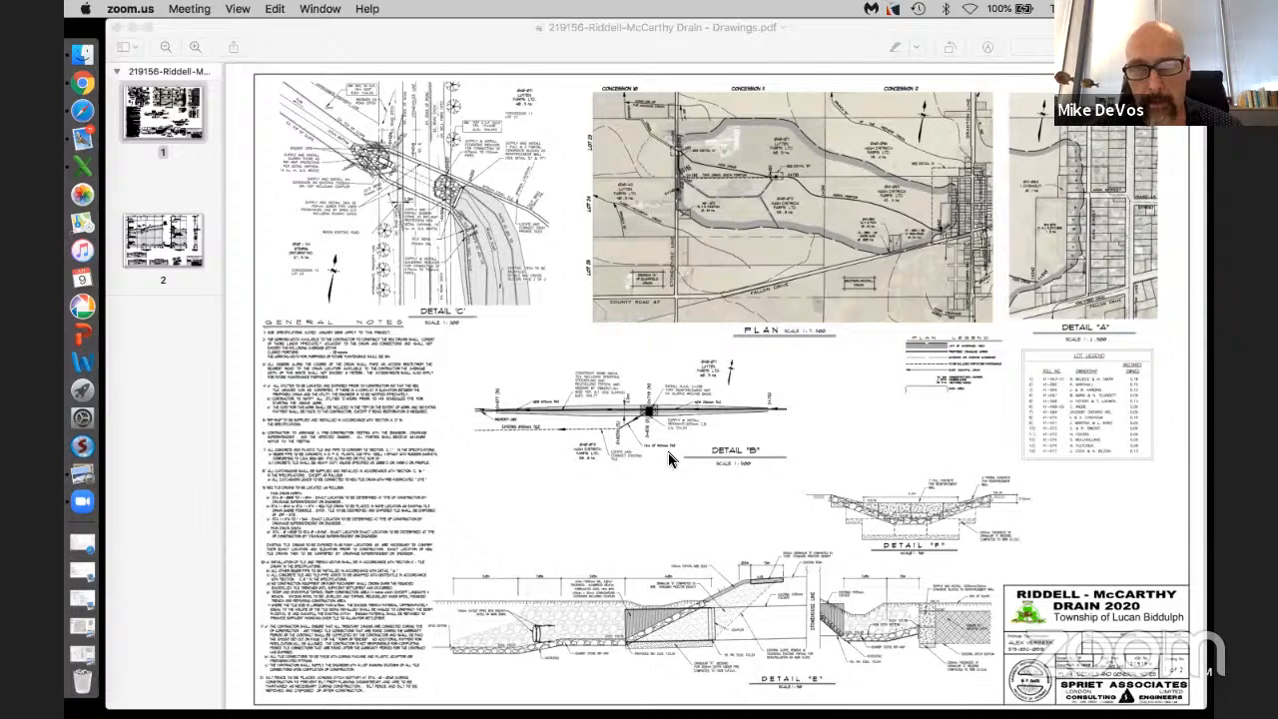
scroll(down, 3)
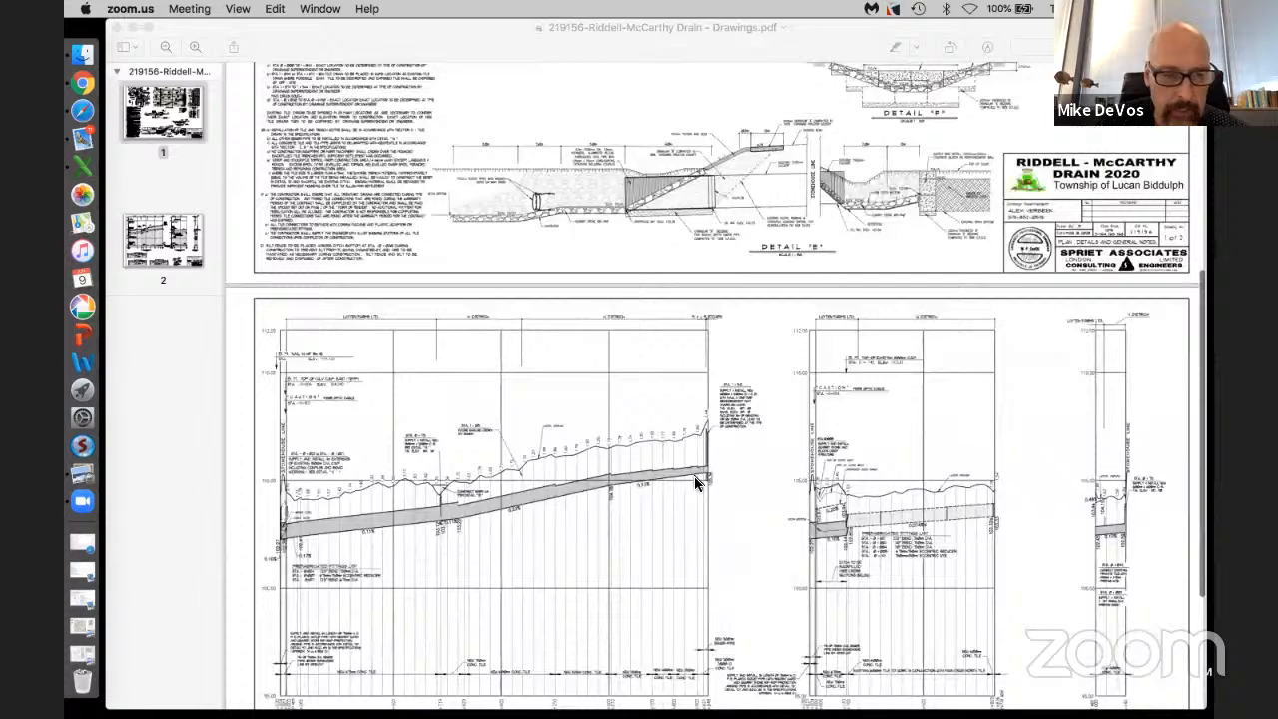
scroll(down, 3)
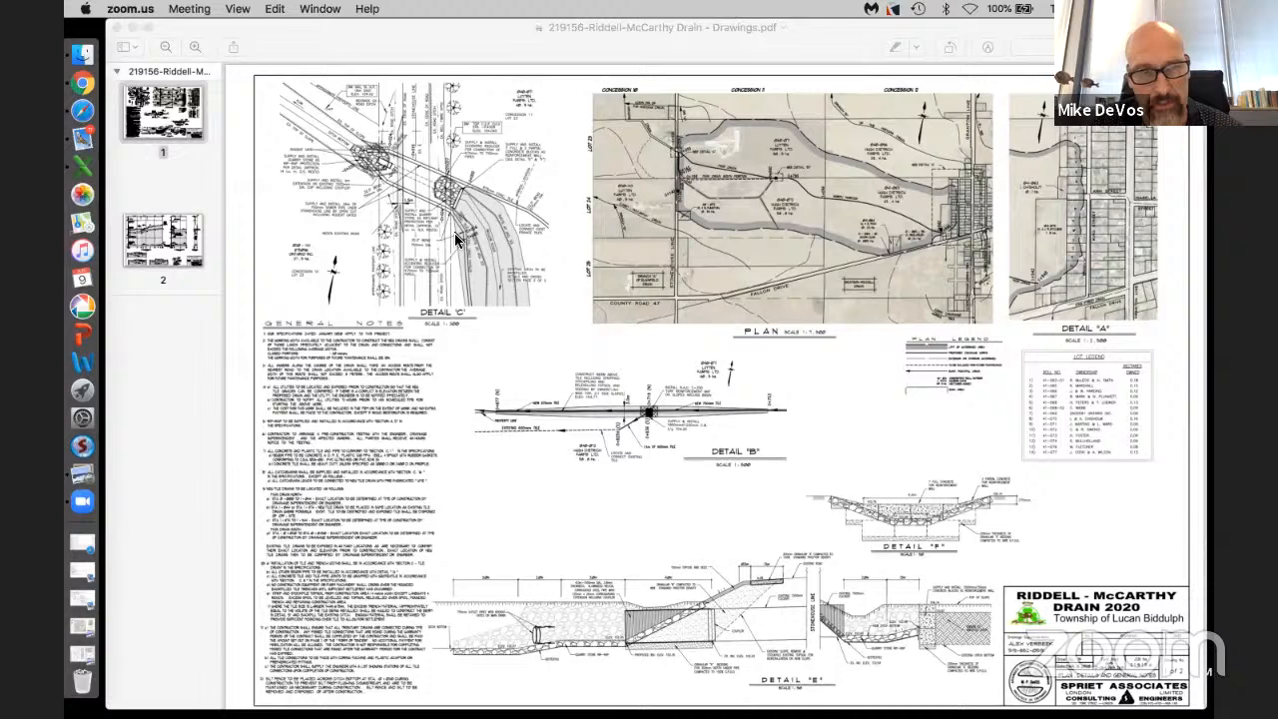
mouse_move(370, 184)
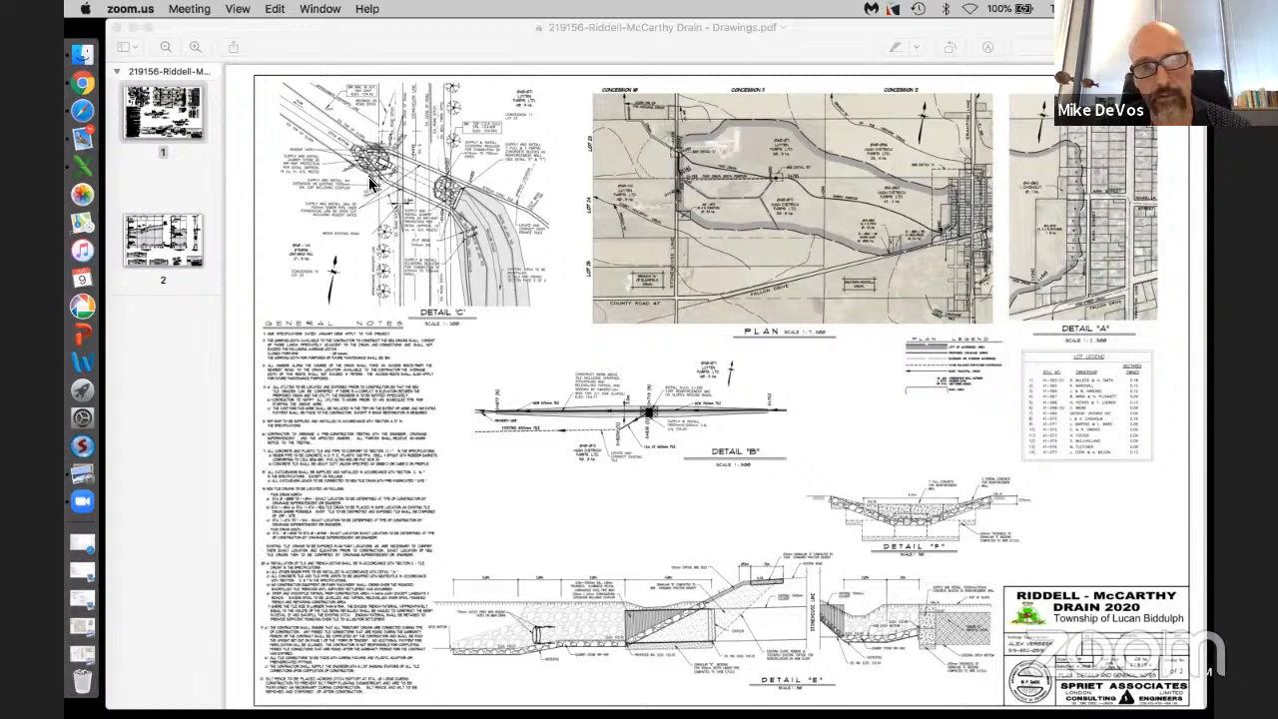